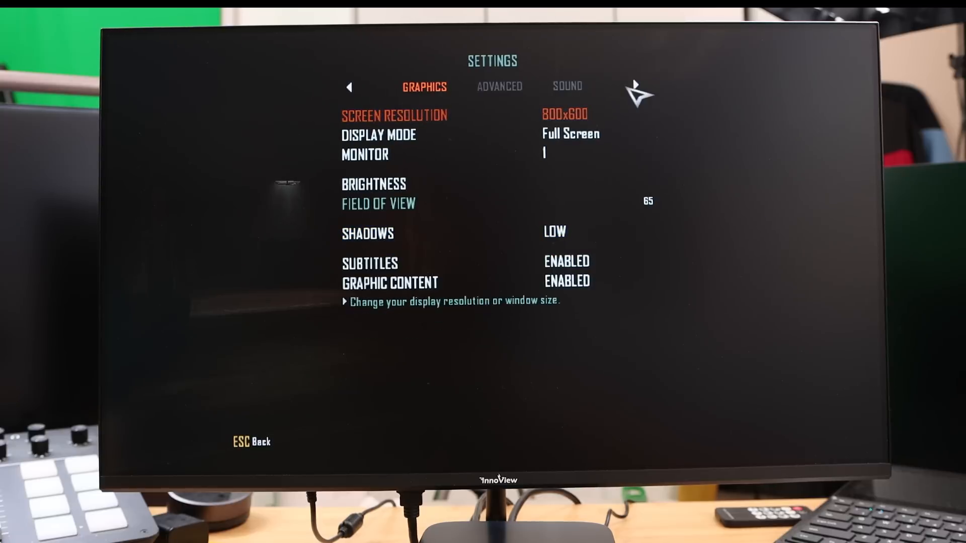
Step: Review the low/off Advanced graphics options, then approve the Windows permission prompt as Steam opens
left_click(499, 87)
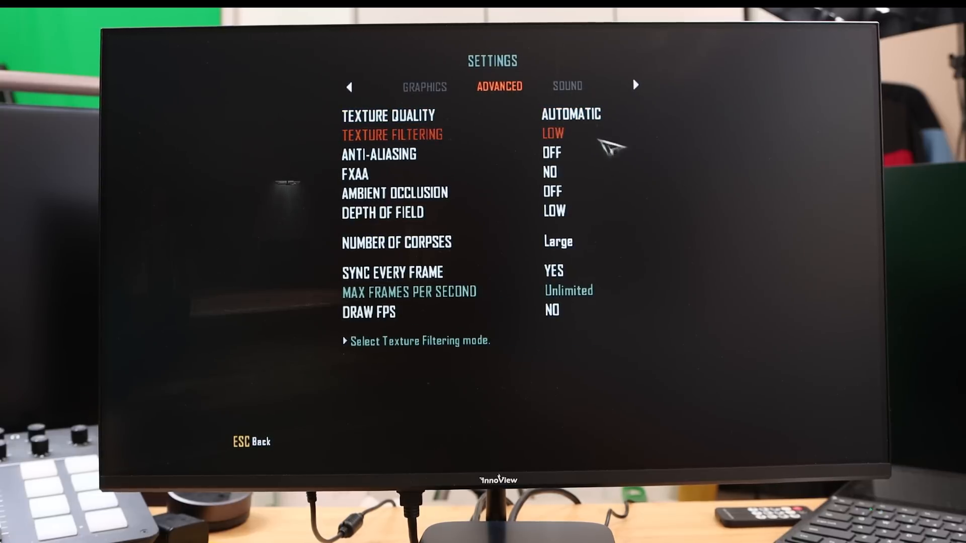
key("Down")
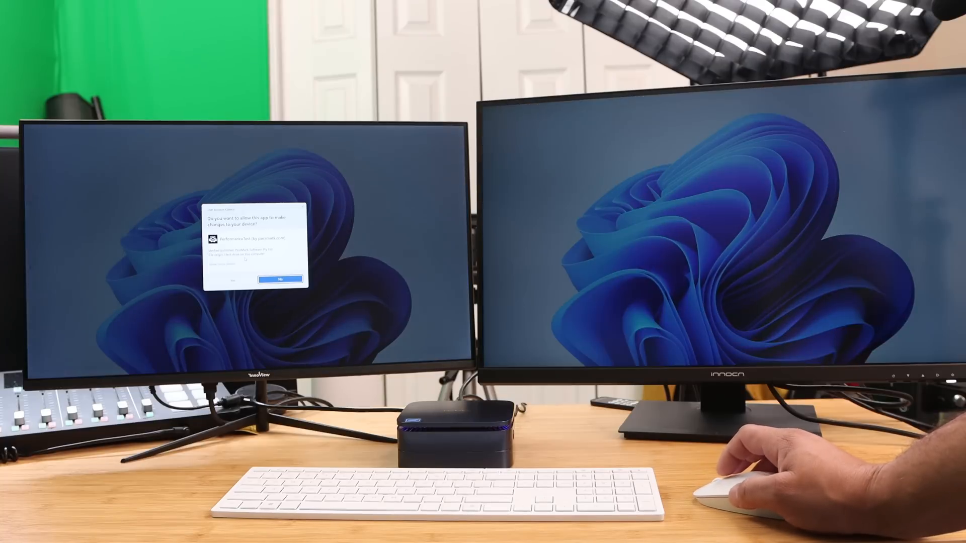
left_click(268, 278)
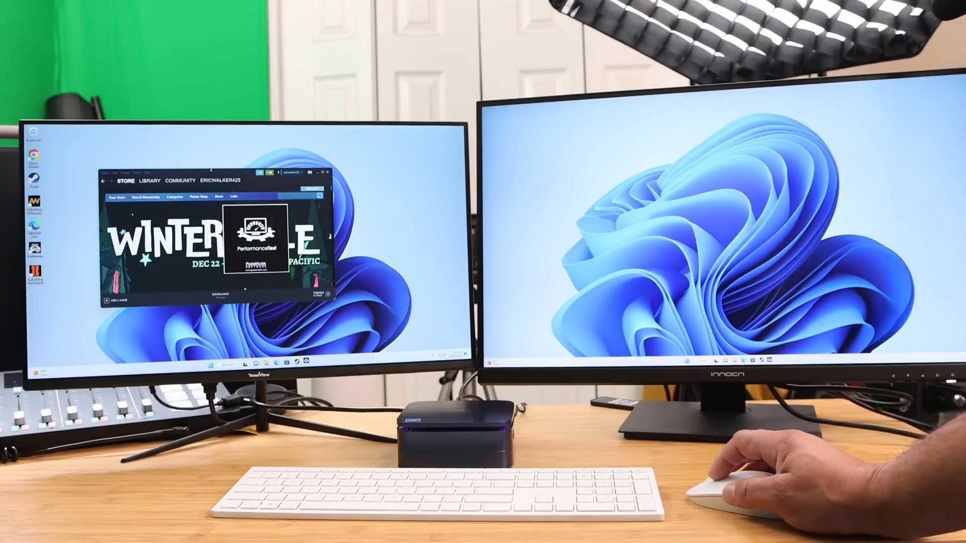